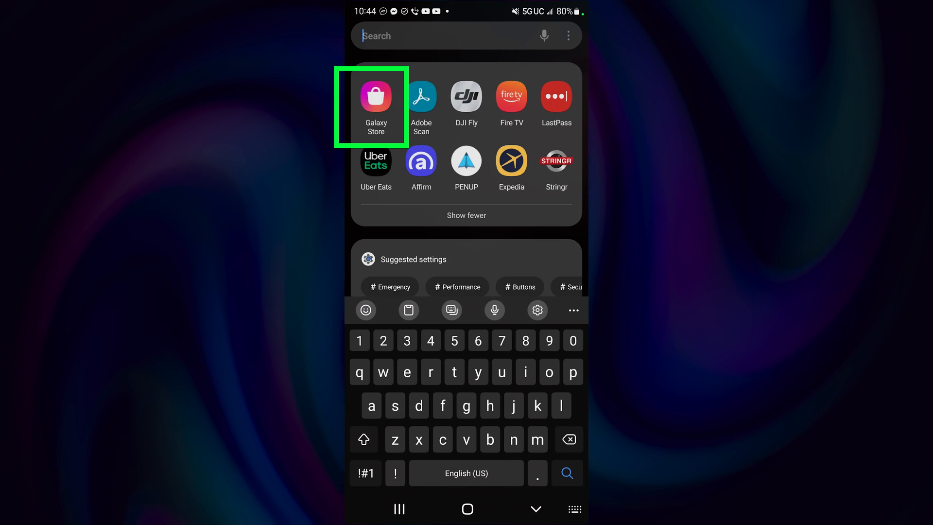
Step: Launch Galaxy Store and install Expert RAW by Samsung Electronics
click(376, 96)
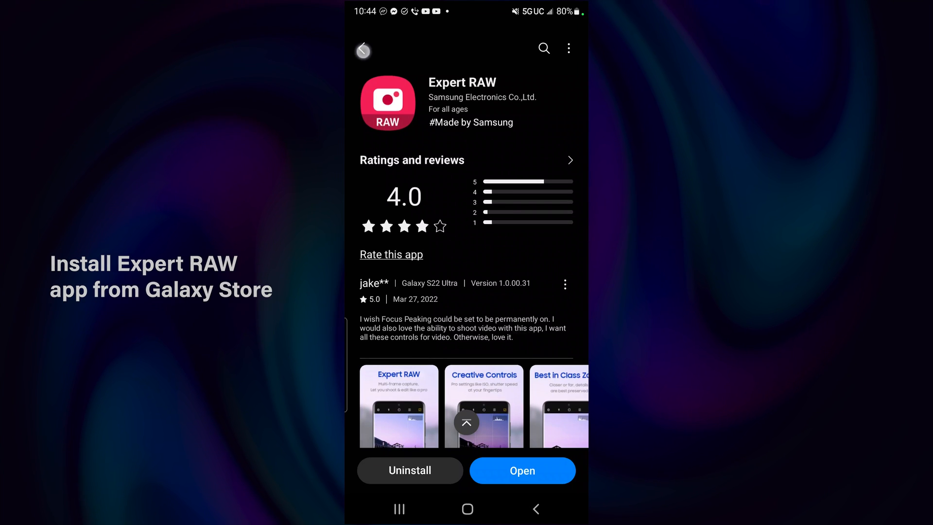
click(362, 51)
text(l)
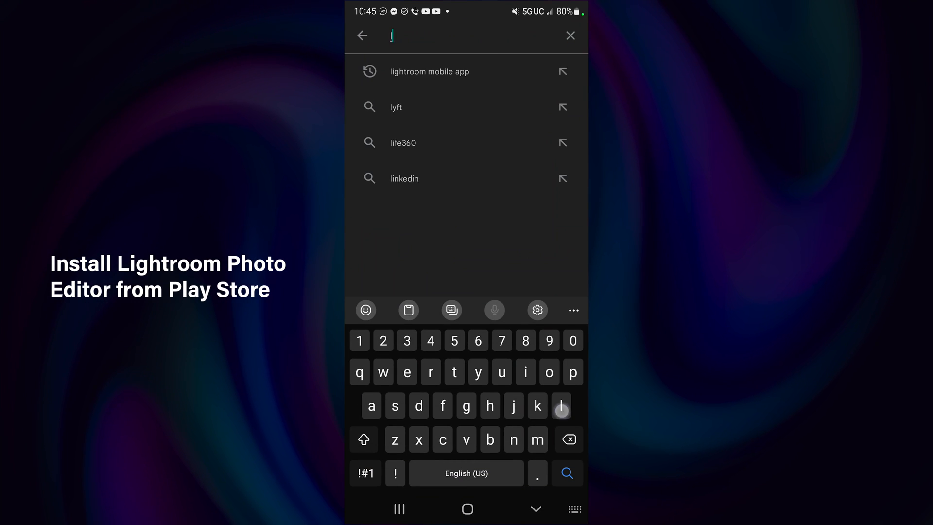
Step: Search the Play Store for 'lightroom' to find Lightroom Photo Editor
text(ightroo)
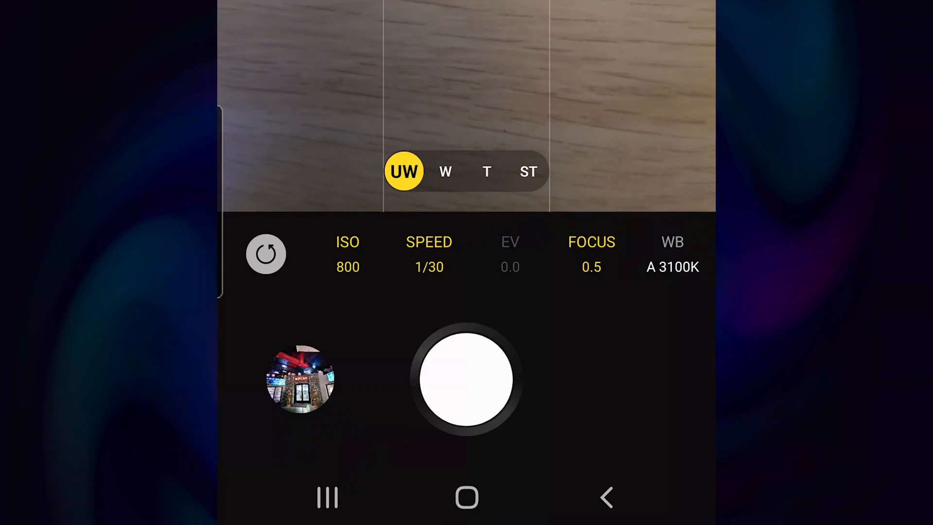
Step: Capture an ultra-wide RAW photo at ISO 800 and 1/30 shutter
click(429, 254)
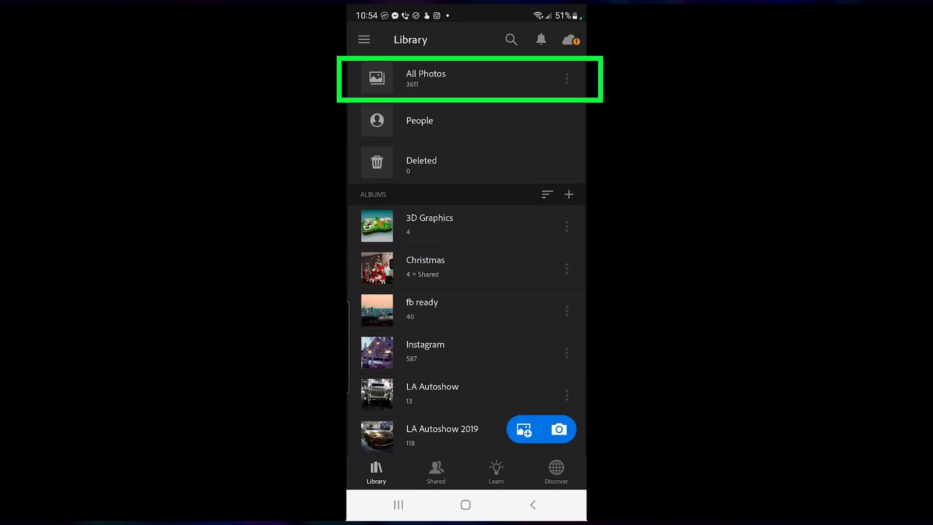
Step: From All Photos, open the orange poppy field landscape for editing
click(491, 81)
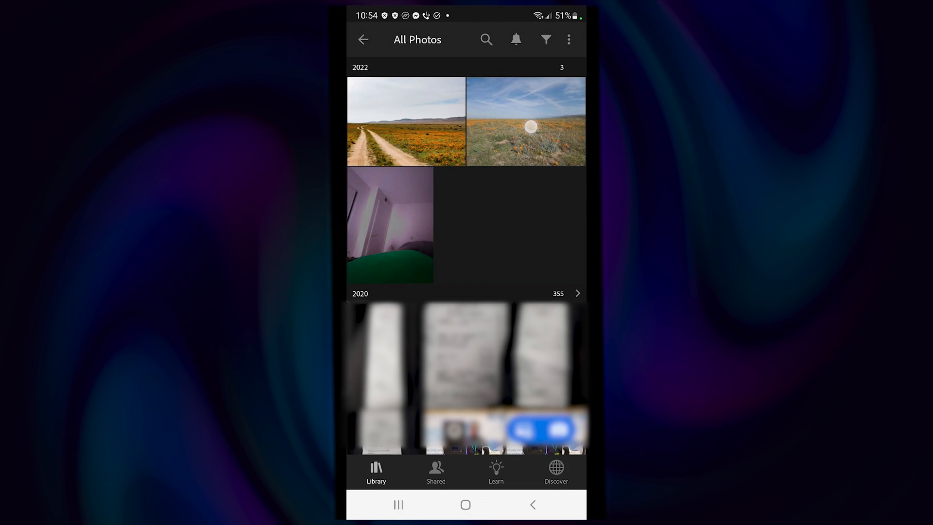
click(524, 121)
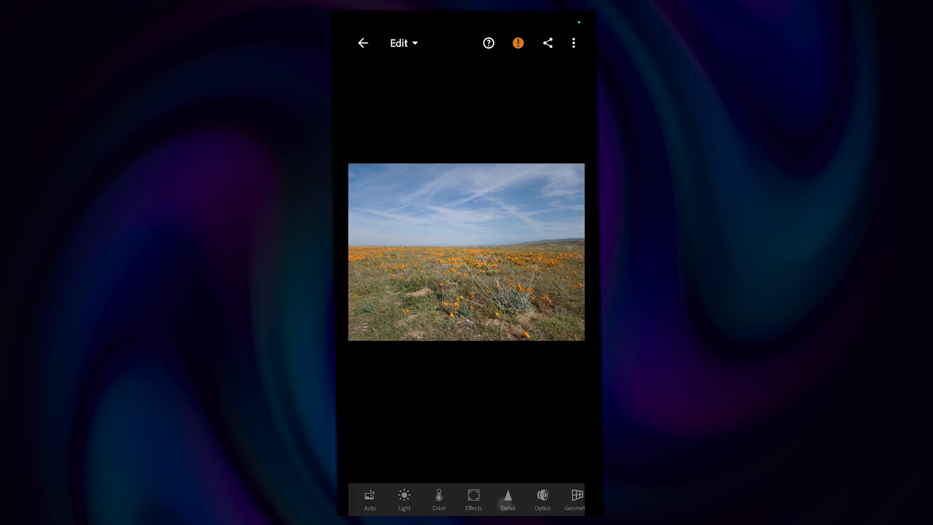
Step: In the Light panel, lower Highlights to -24 and adjust another light slider
click(404, 498)
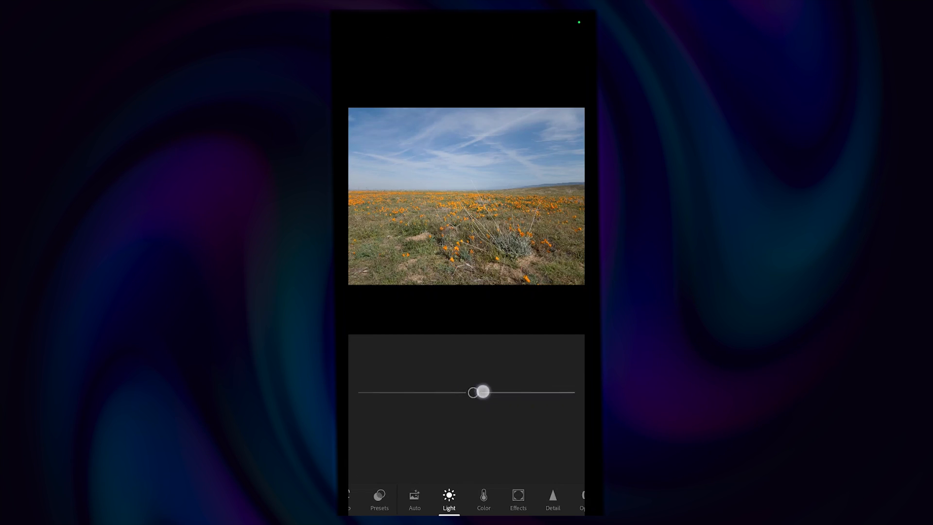
drag(482, 391, 438, 454)
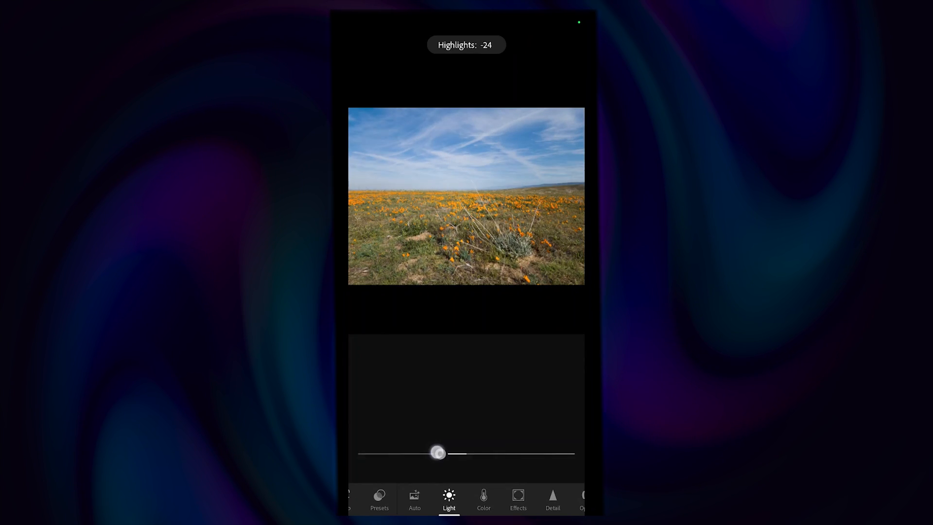
drag(439, 453, 336, 365)
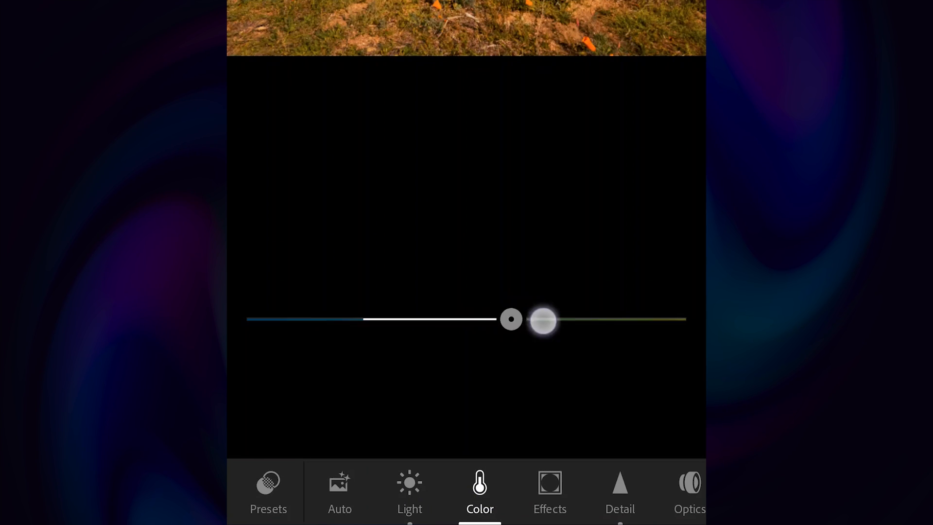
Step: Set temperature 4258K, tint -7, vibrance 1, saturation 7, and save to device
drag(541, 318, 333, 297)
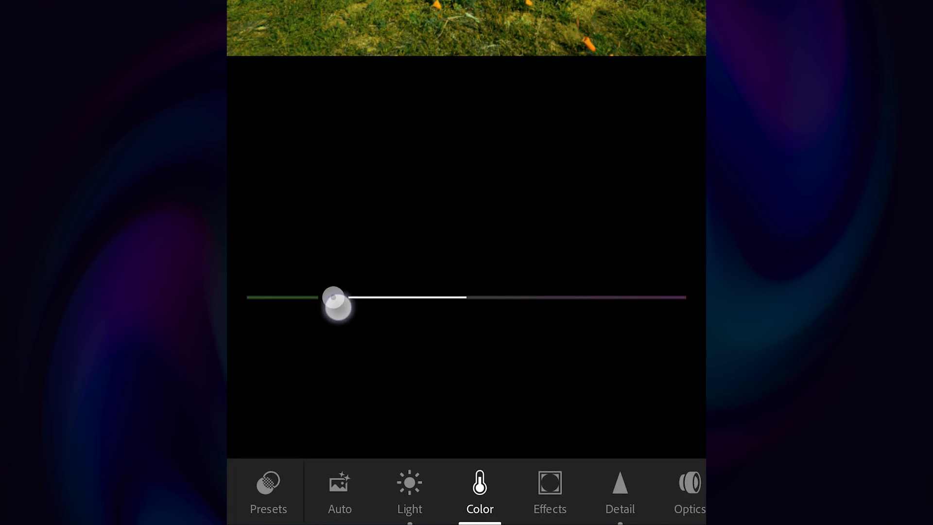
drag(333, 297, 443, 339)
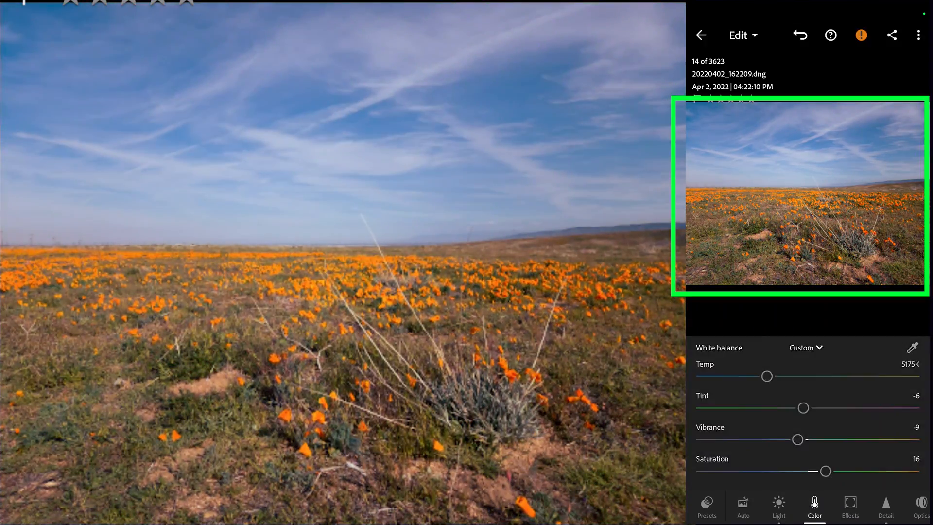
drag(825, 470, 813, 467)
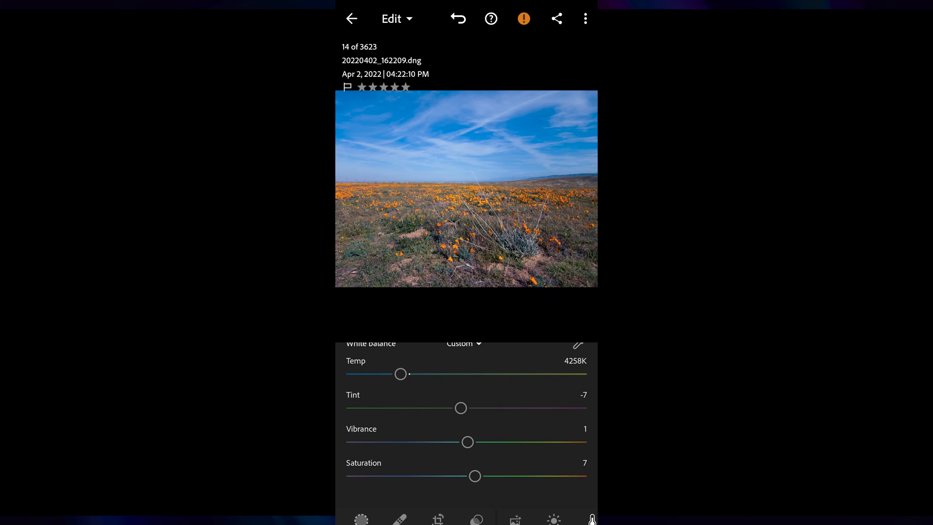
click(556, 18)
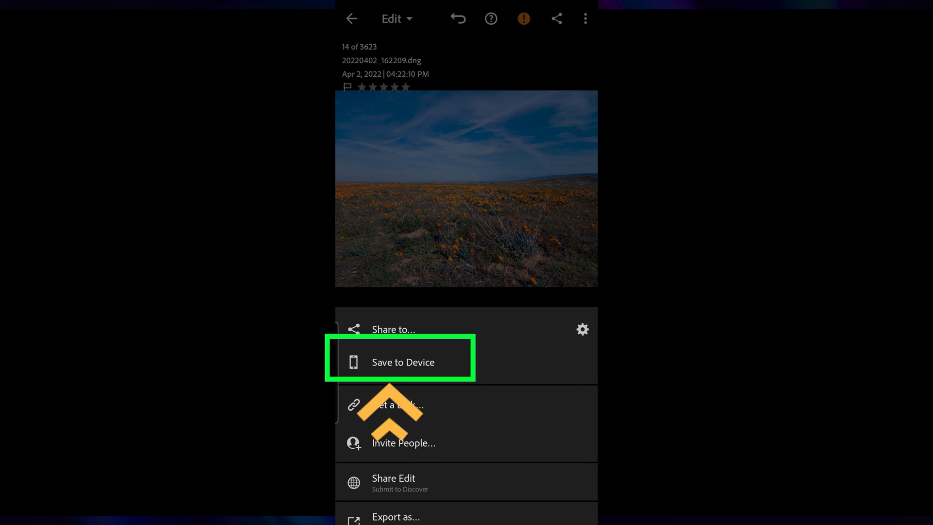
click(403, 361)
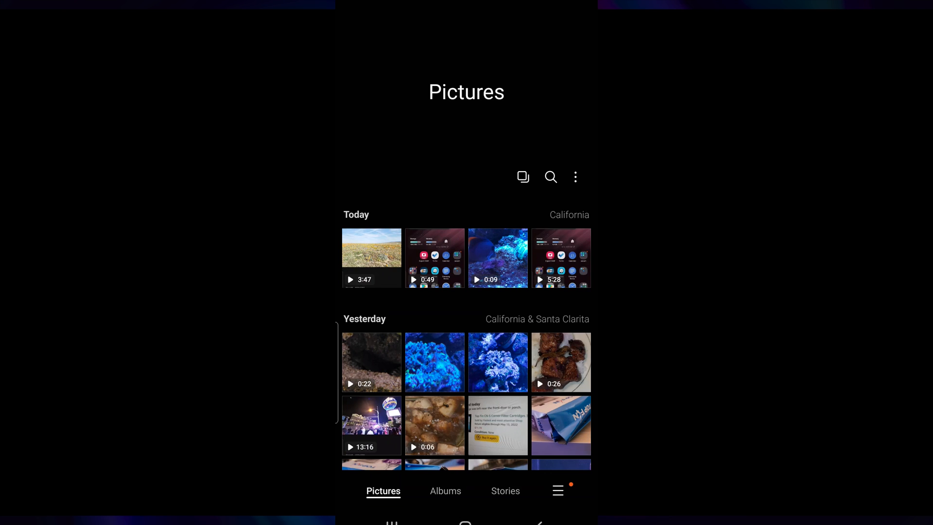
Step: Open the AdobeLightroom album of 50 images from Gallery's Albums list
click(445, 490)
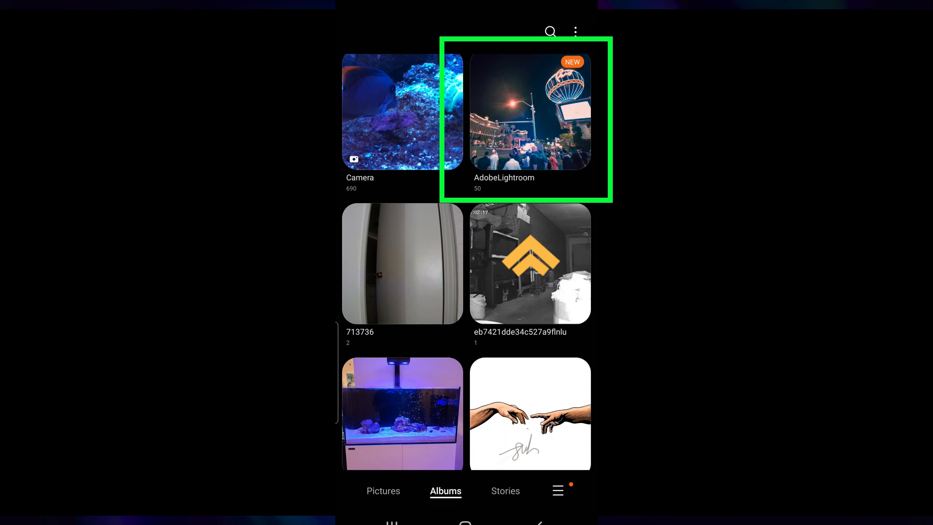
click(529, 110)
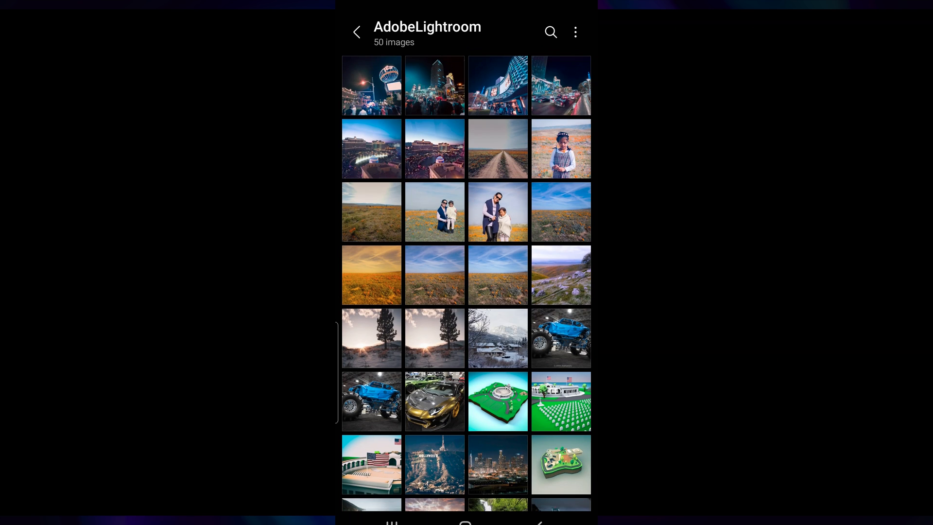